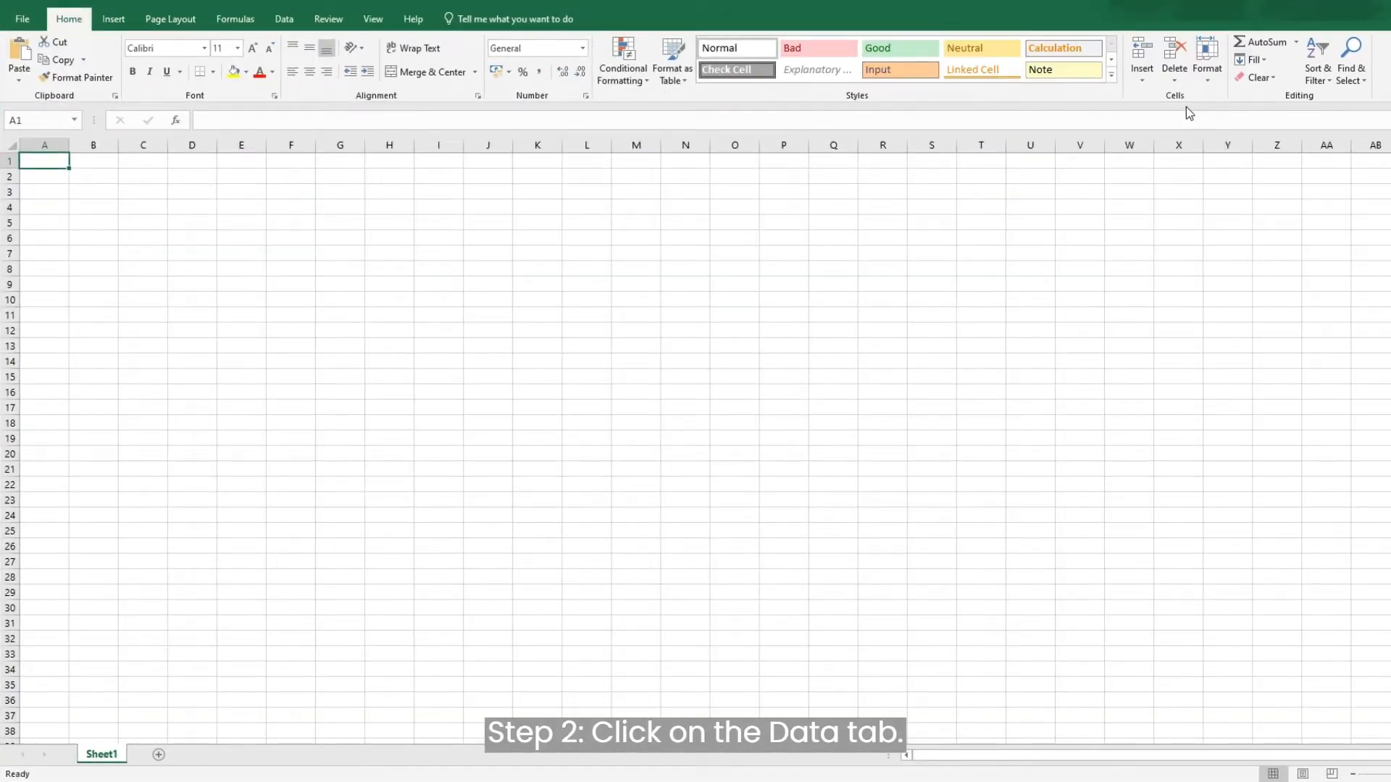
Start a From Text/CSV import and choose the Contact Details file in Downloads
left_click(282, 18)
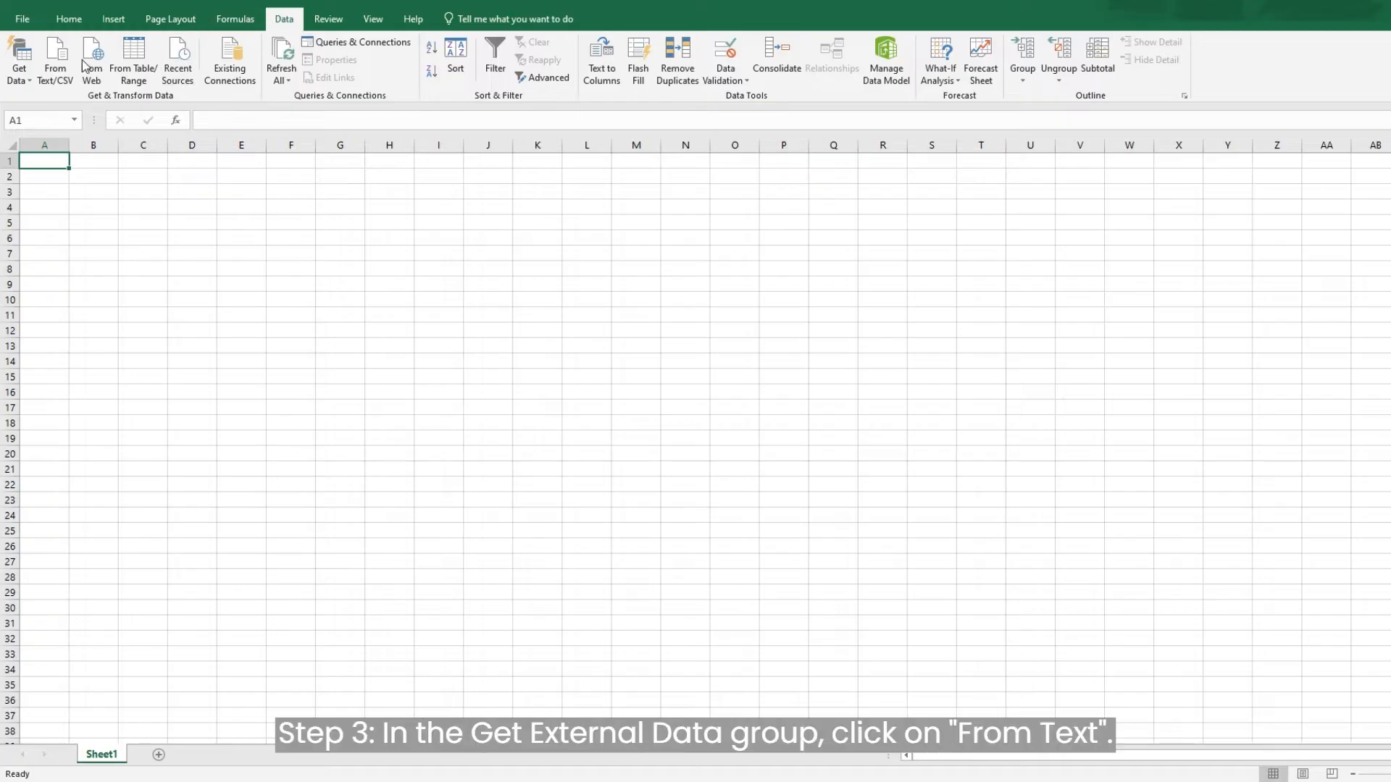
left_click(55, 59)
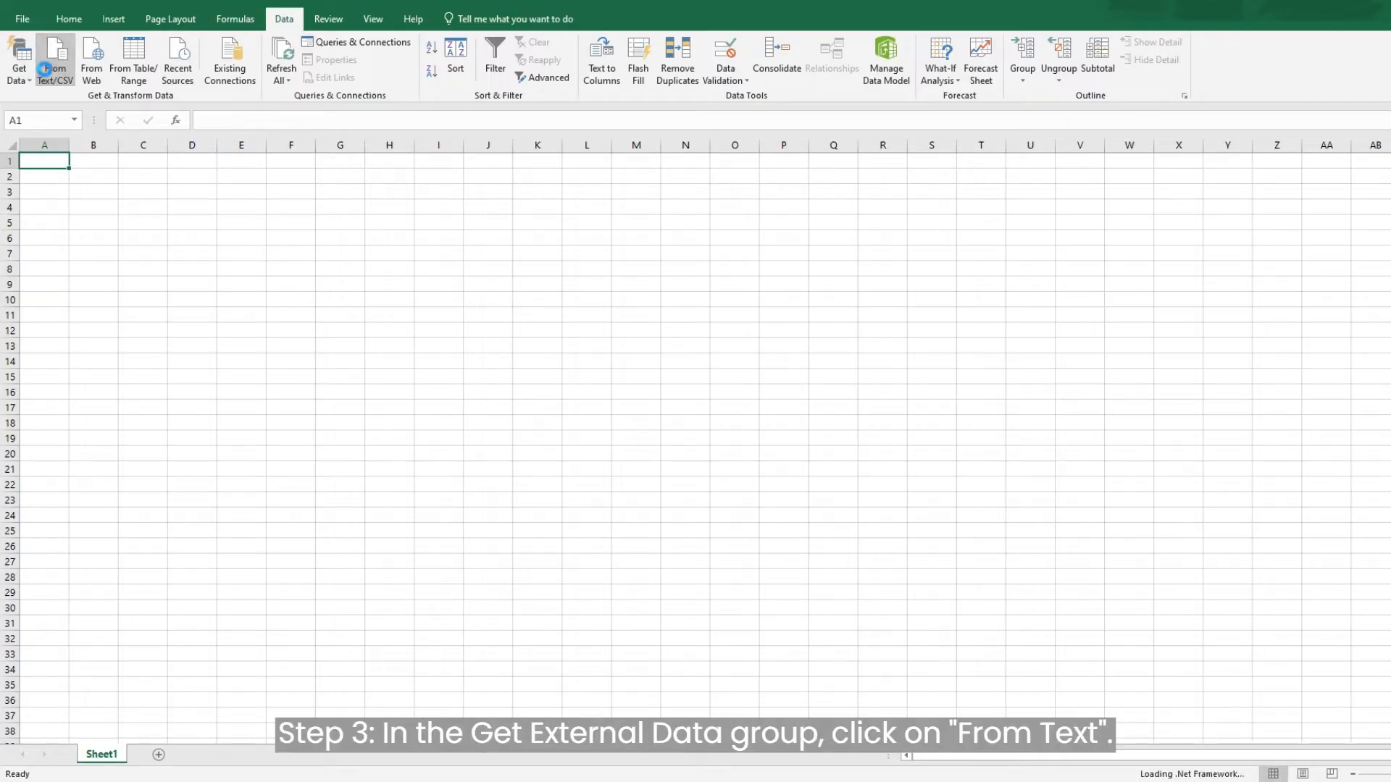
left_click(53, 59)
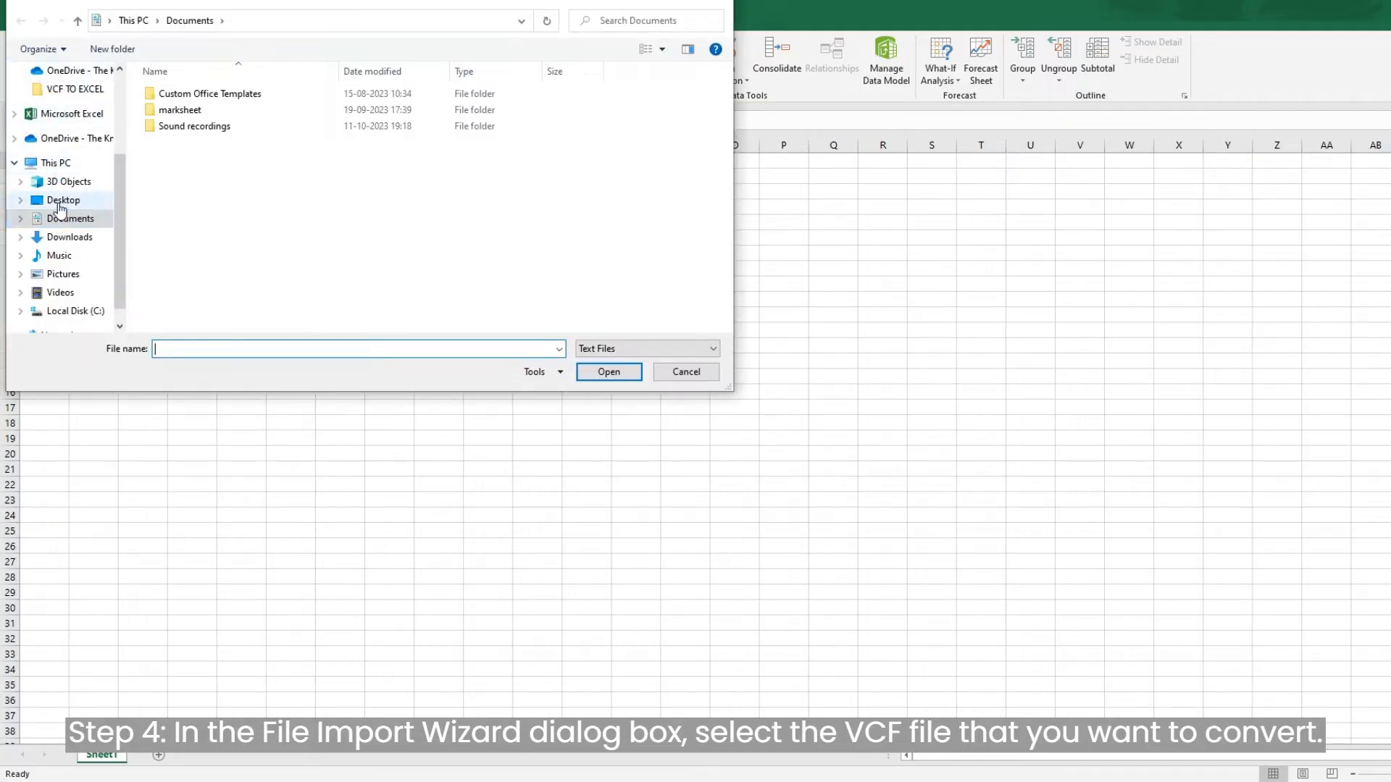
left_click(70, 236)
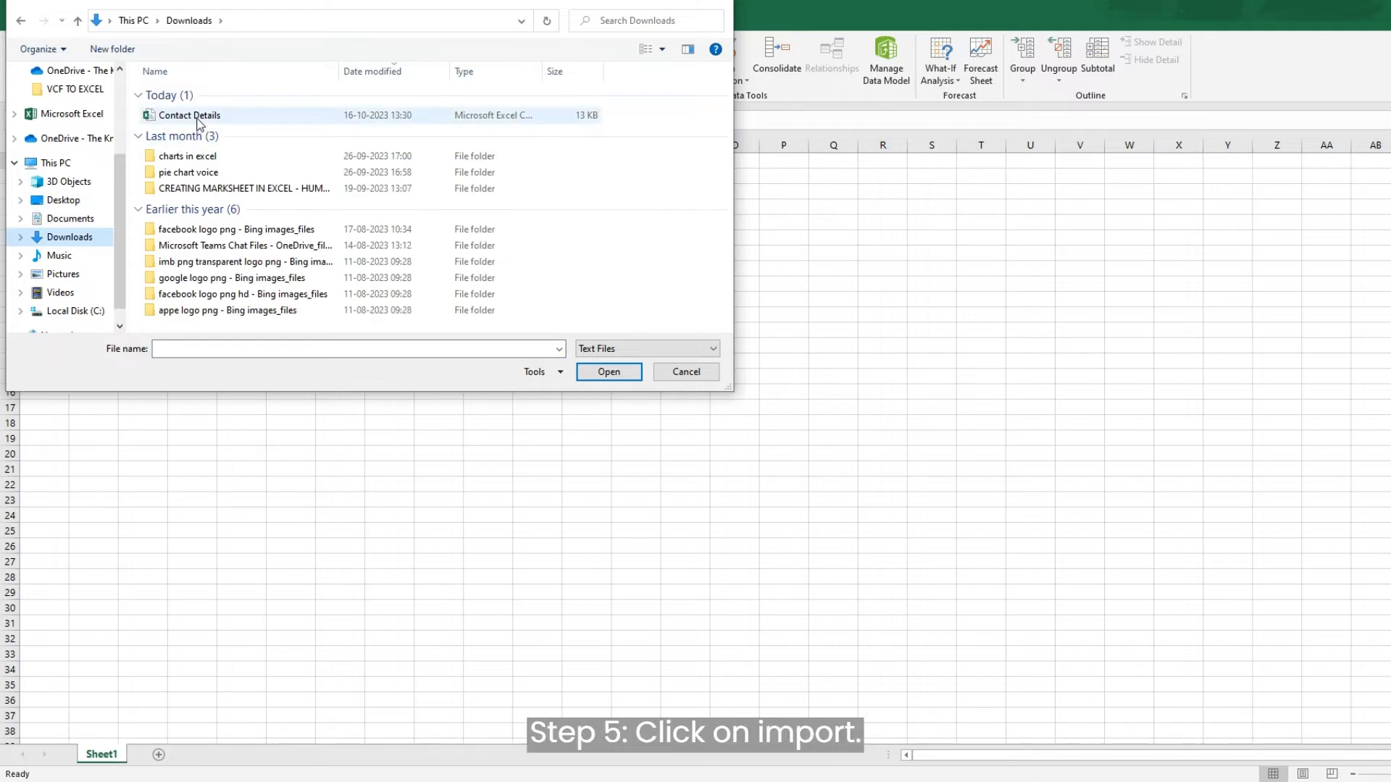
left_click(188, 115)
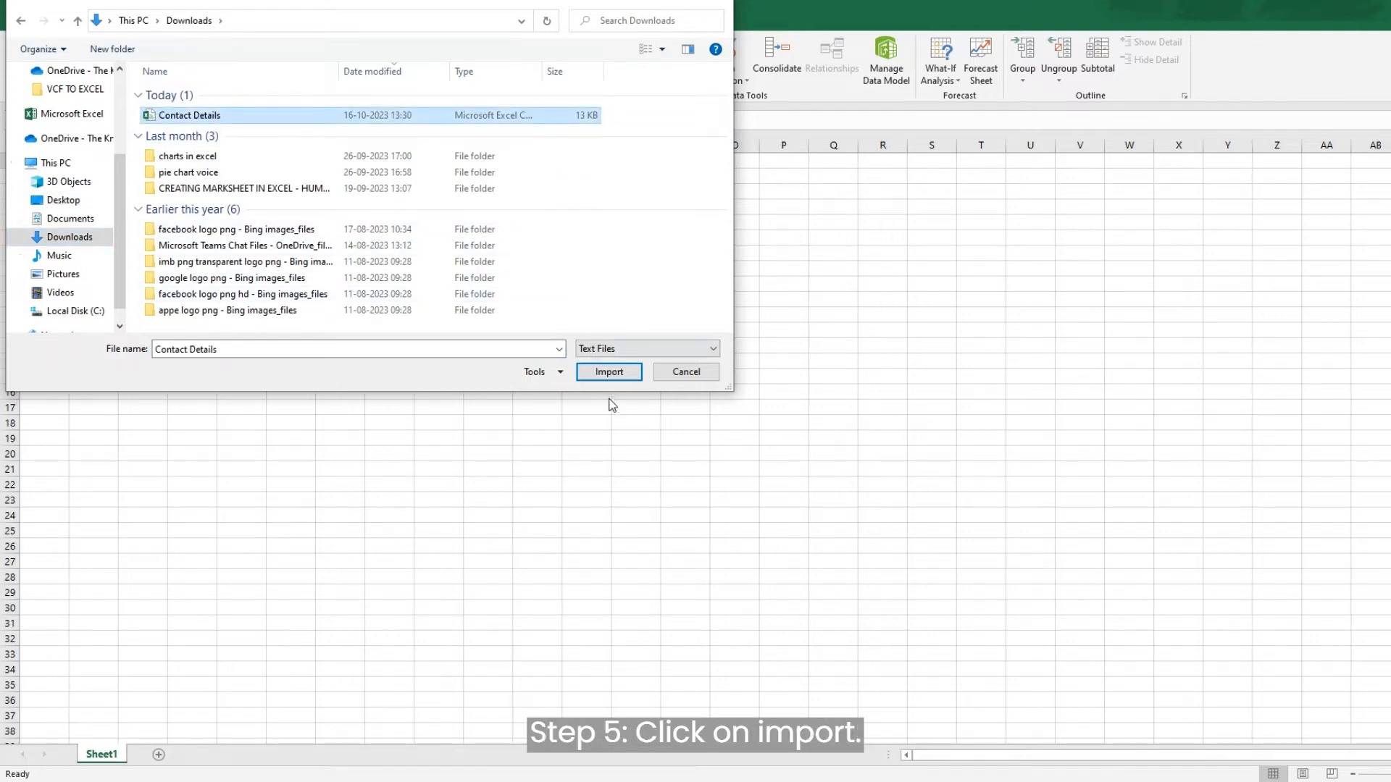
Import Contact Details.csv with a Comma delimiter and load its records into the workbook
left_click(607, 372)
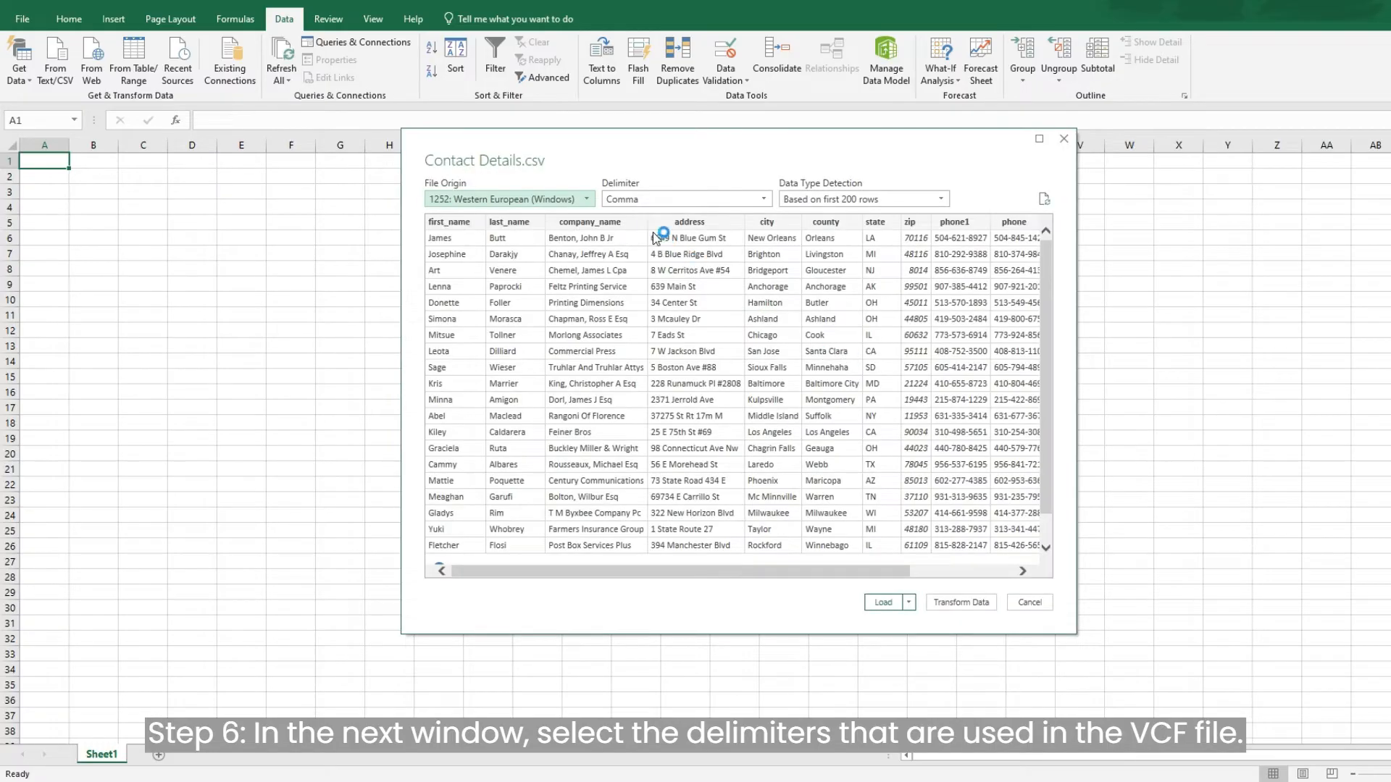
left_click(761, 198)
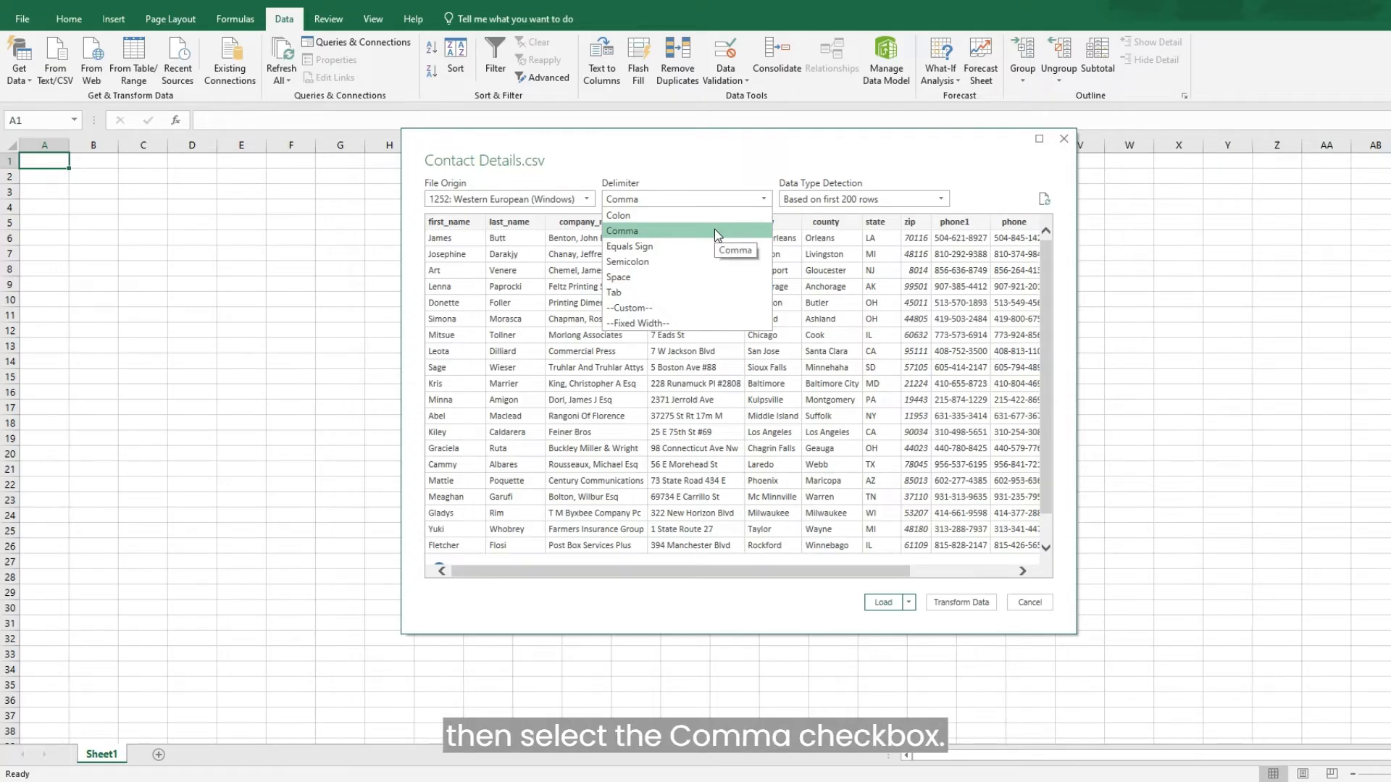
left_click(621, 231)
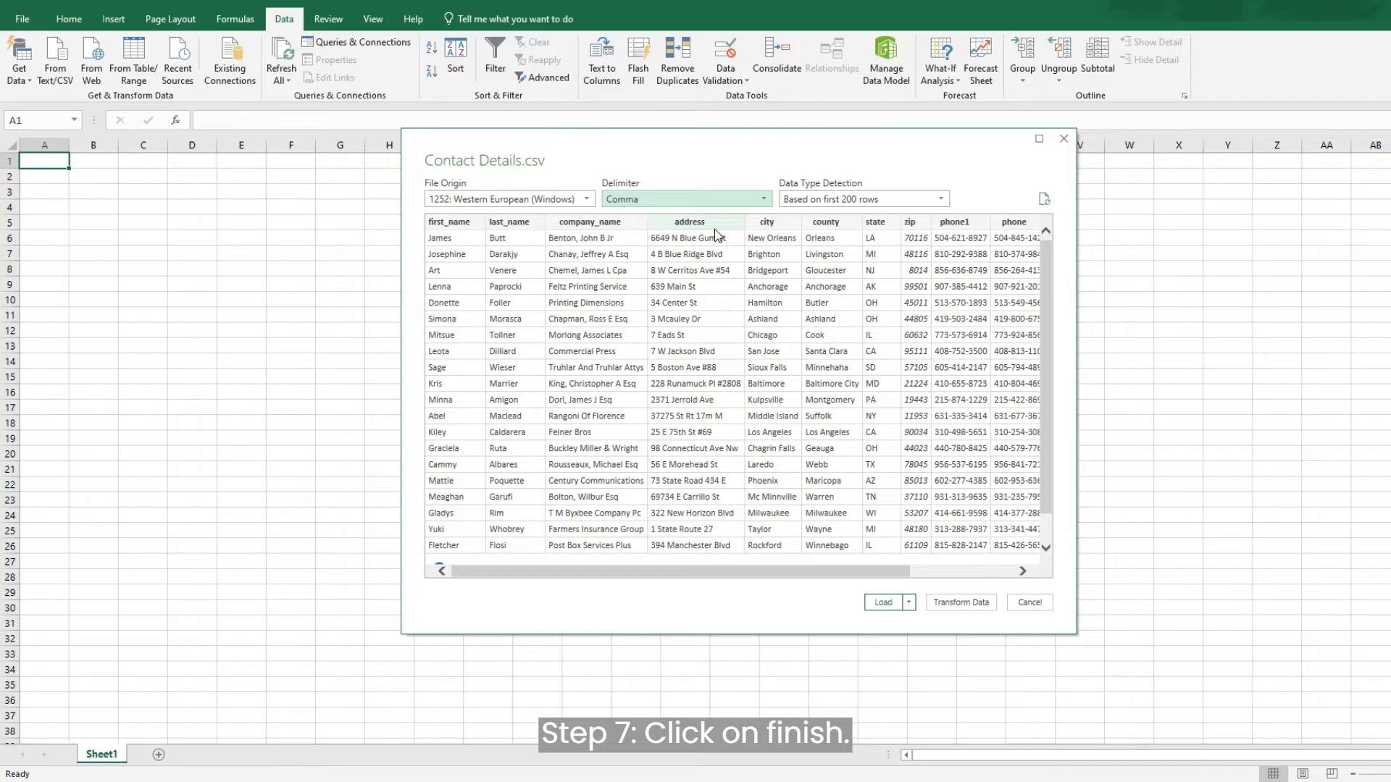
mouse_move(886, 174)
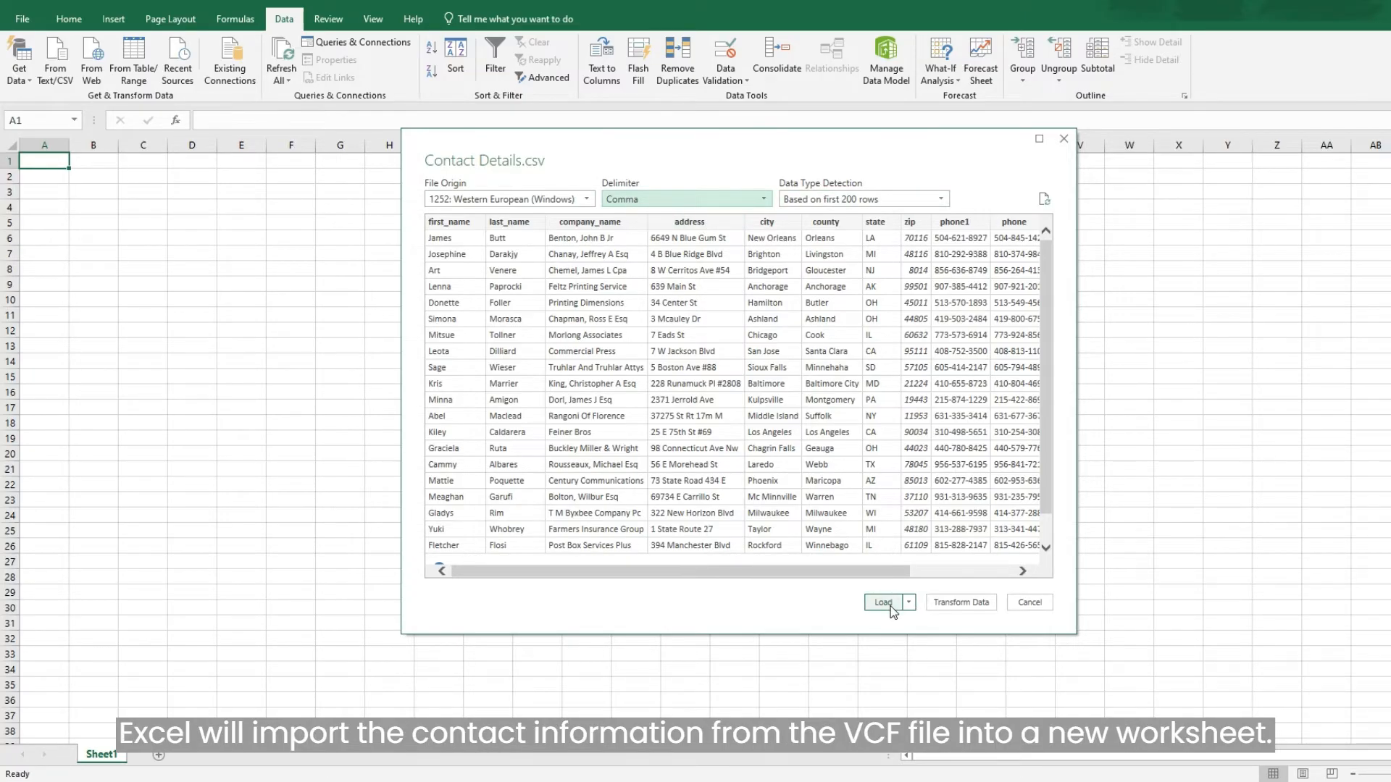
left_click(883, 603)
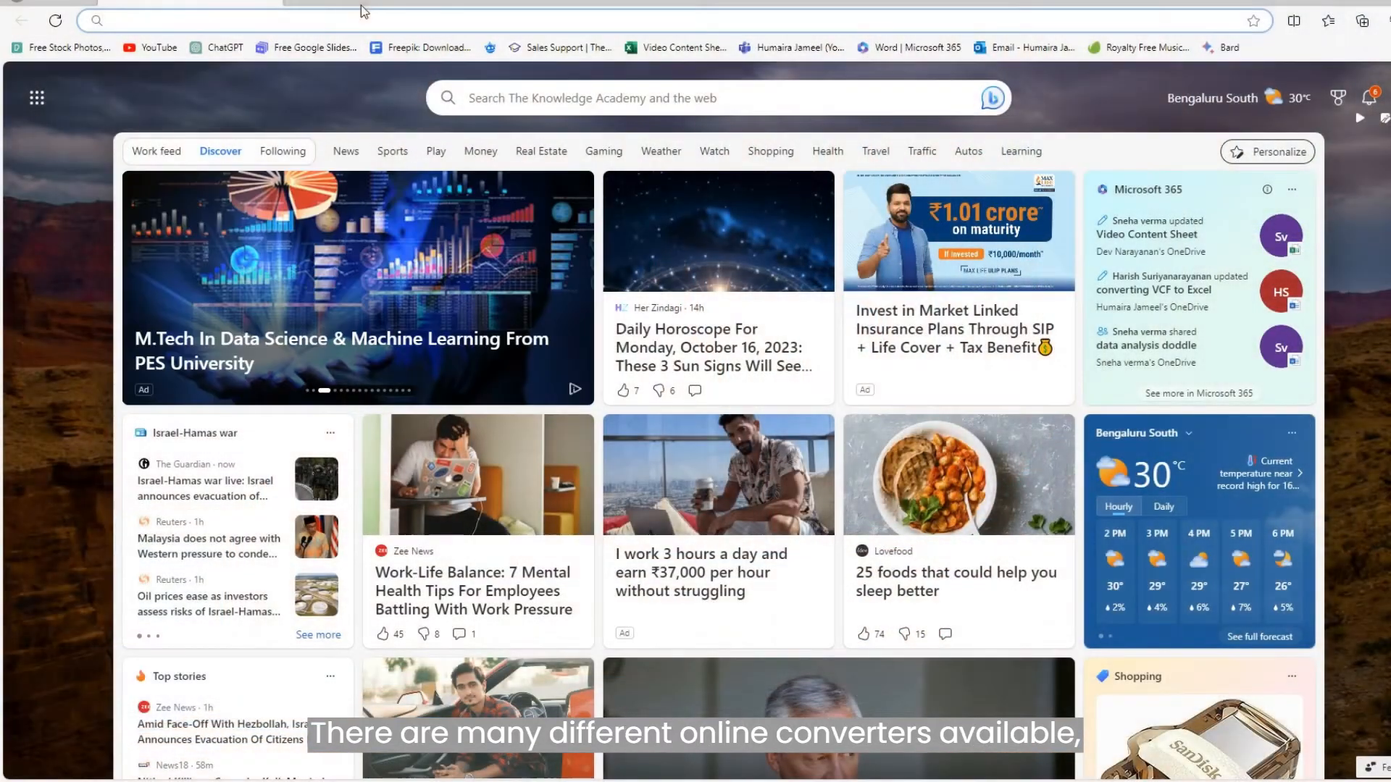
Search the web for 'aconvert' and go to the aconvert.com result
type("aconvert")
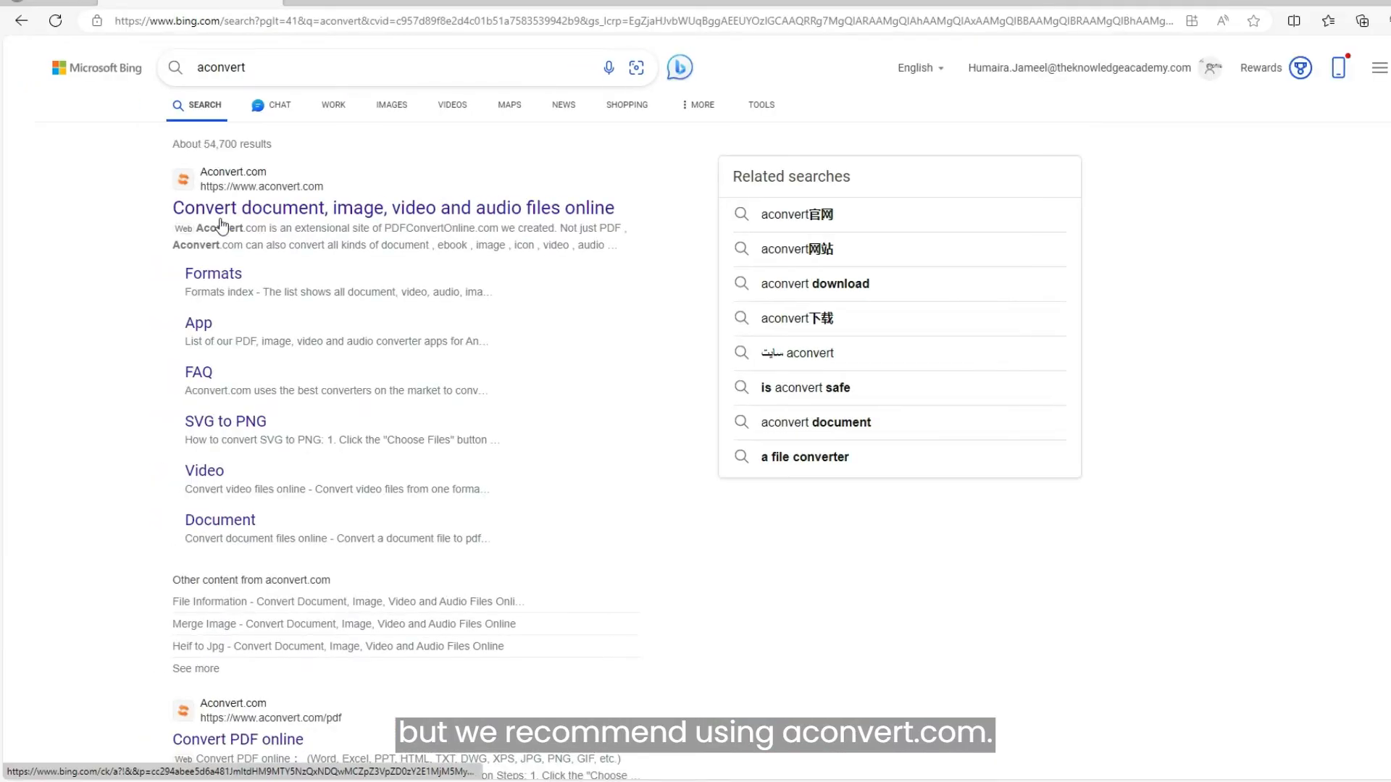
left_click(393, 207)
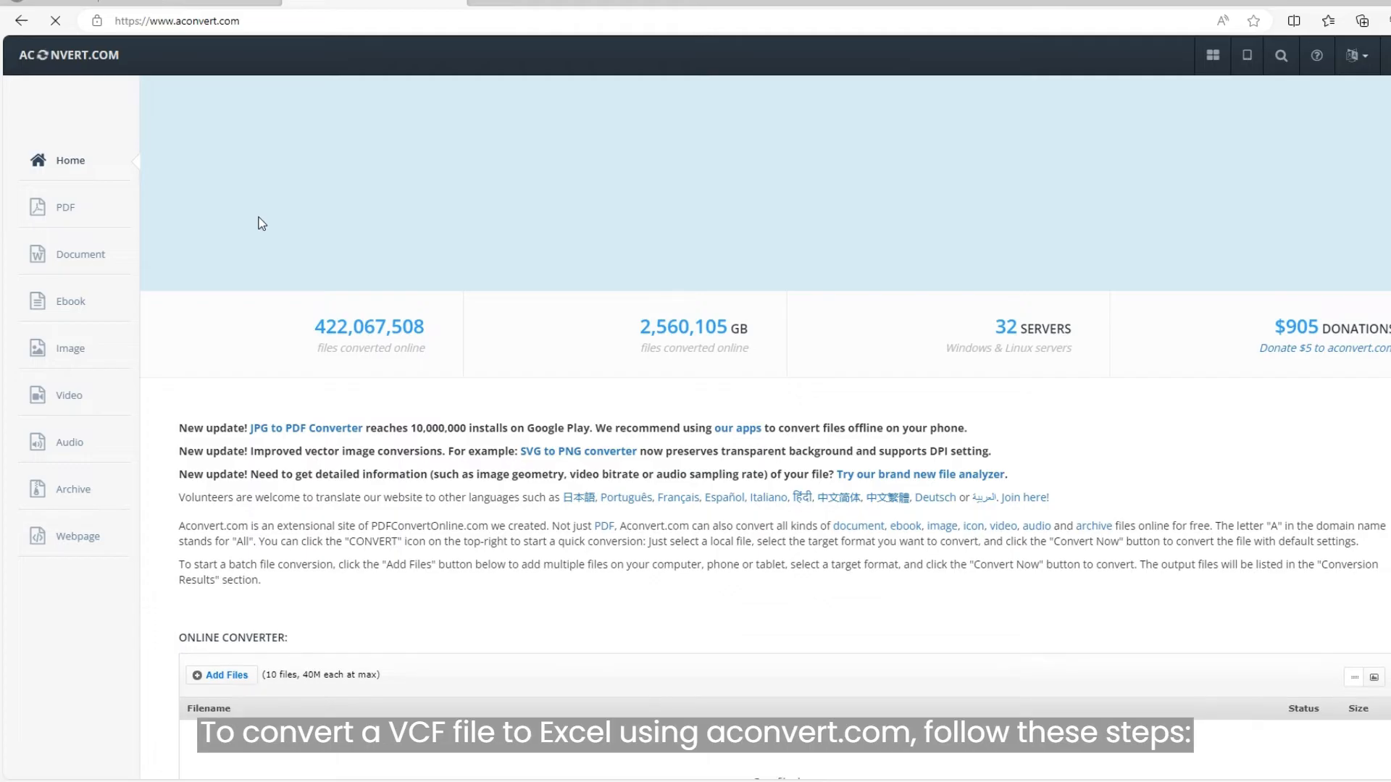
Add Contact Details.csv to the aconvert.com online converter
scroll("down", 3)
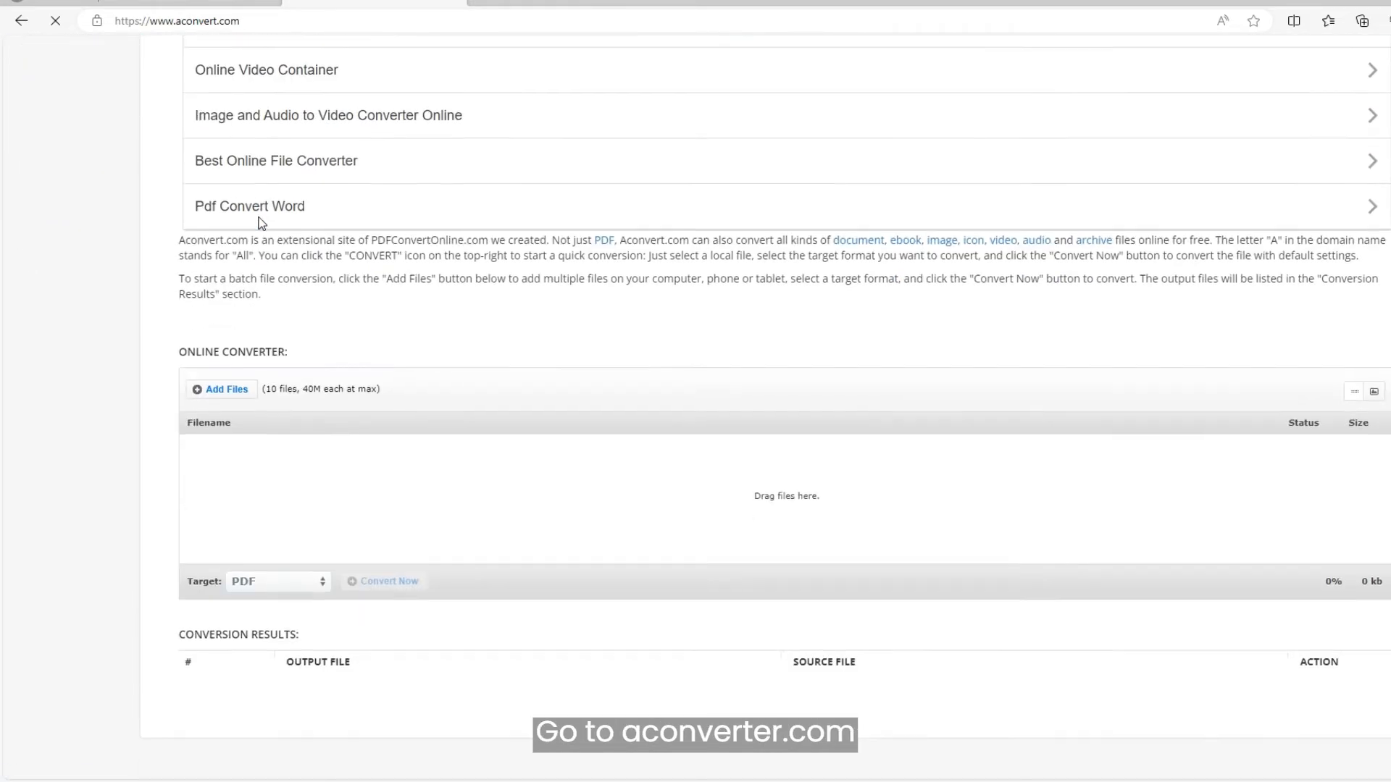
scroll("down", 3)
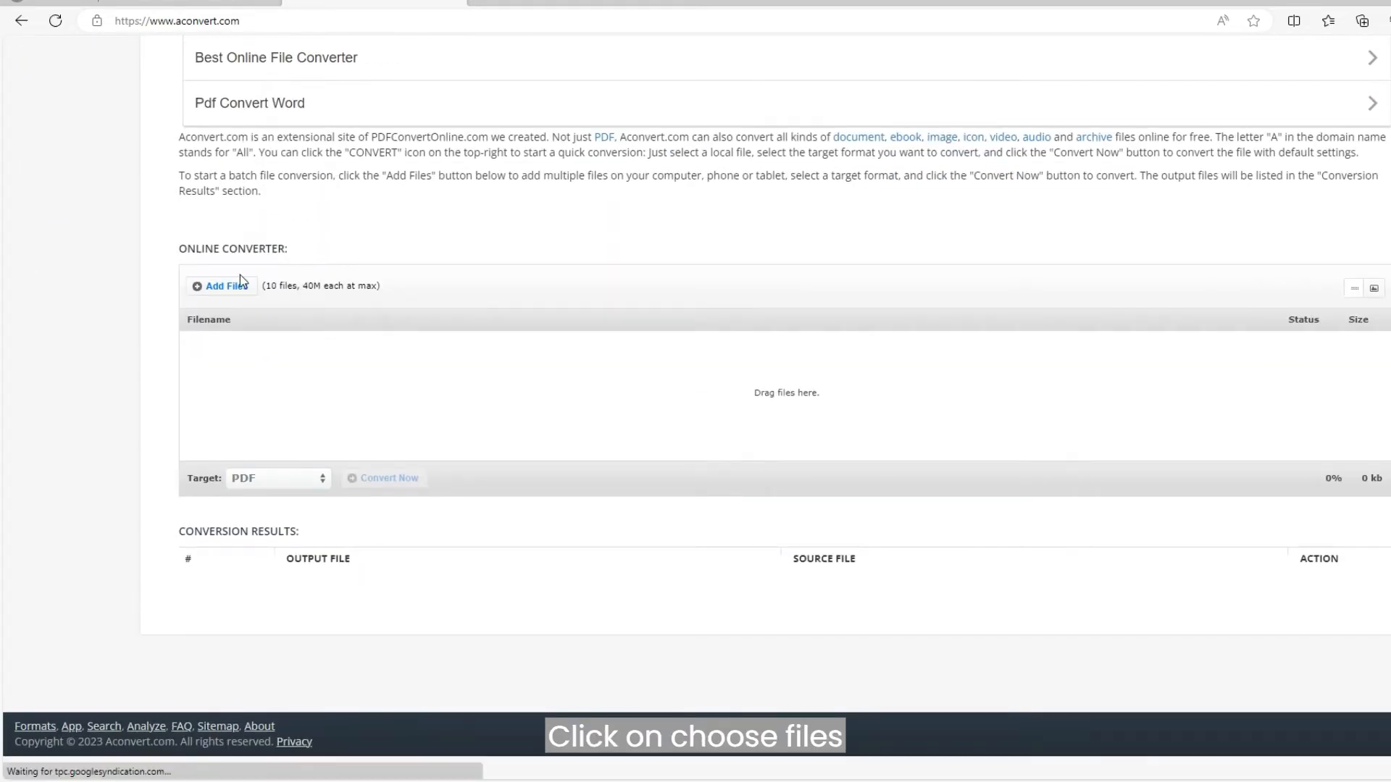
left_click(221, 285)
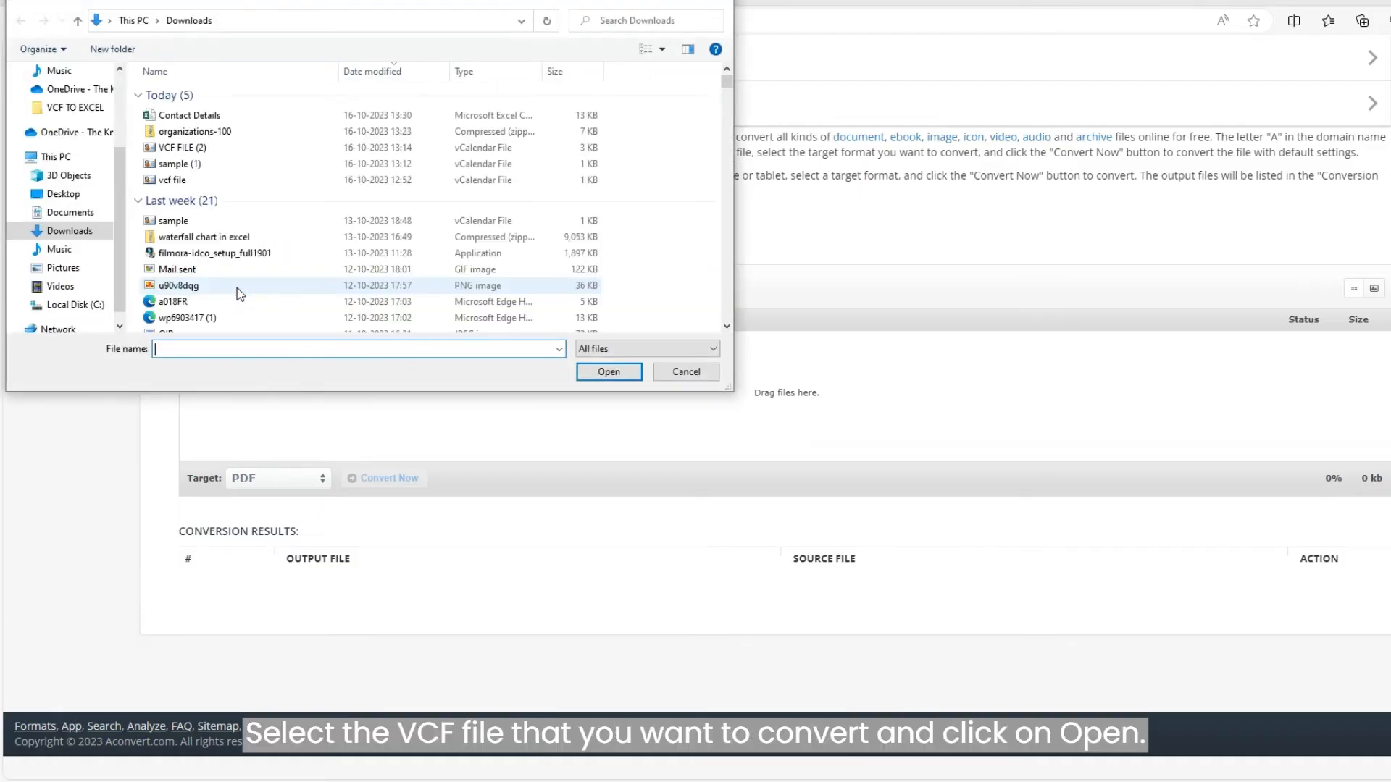
left_click(189, 115)
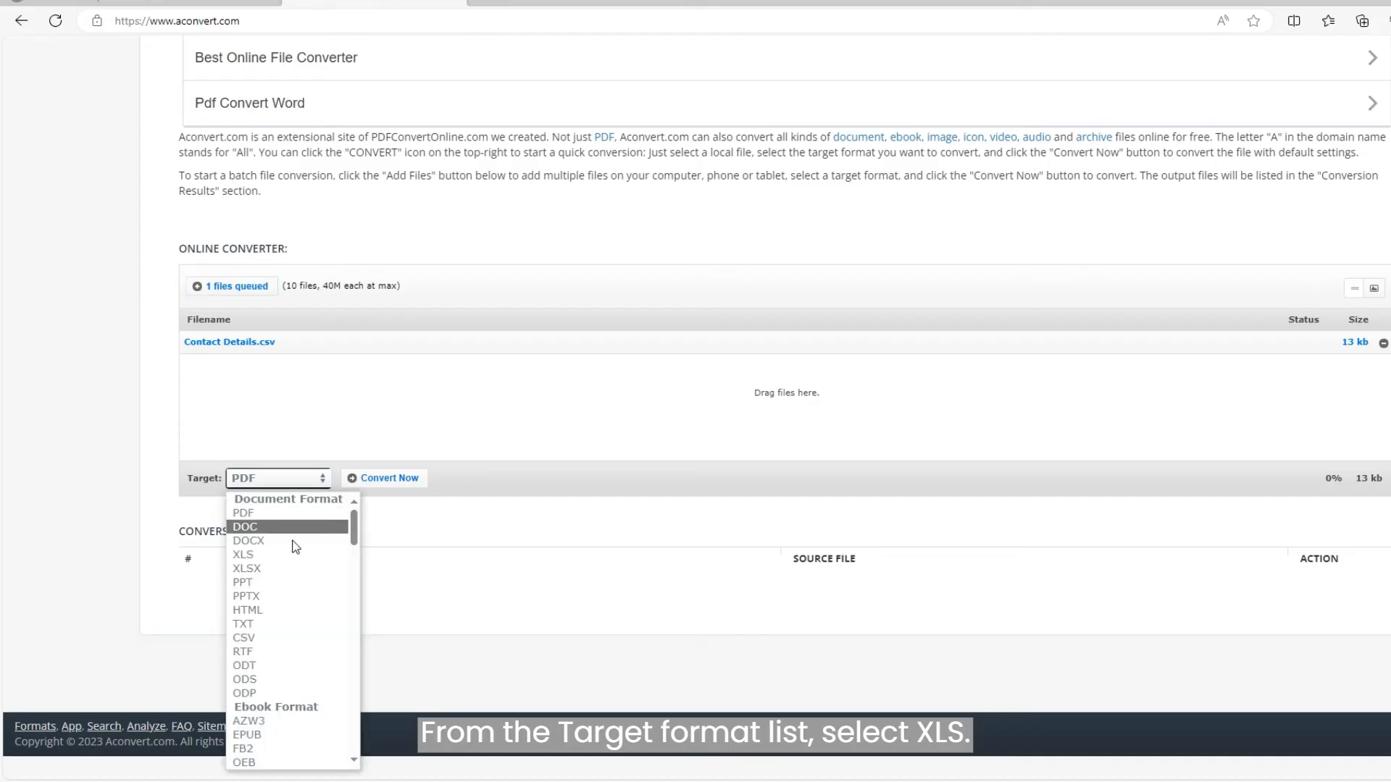
Convert the file to XLS and download the resulting aqwmc-3153y.xls workbook
left_click(242, 555)
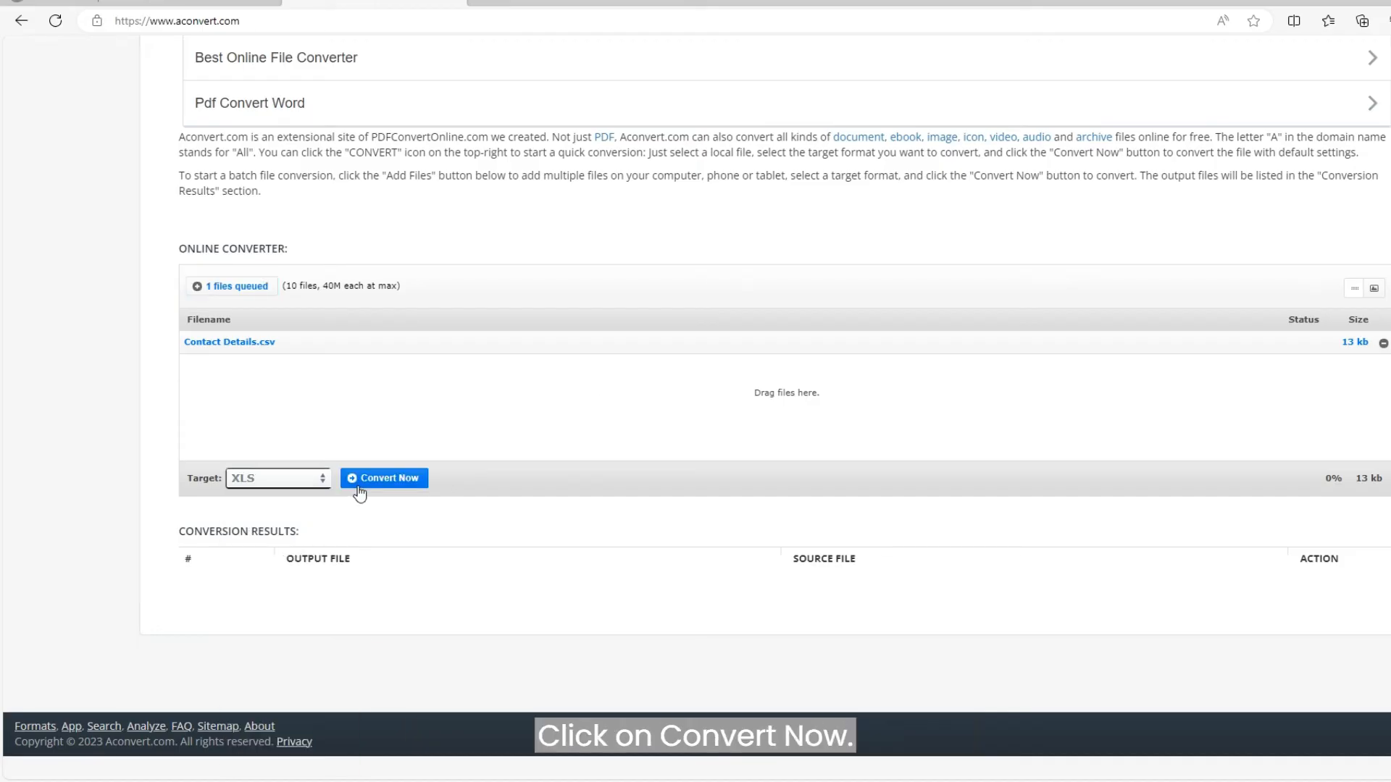
left_click(383, 476)
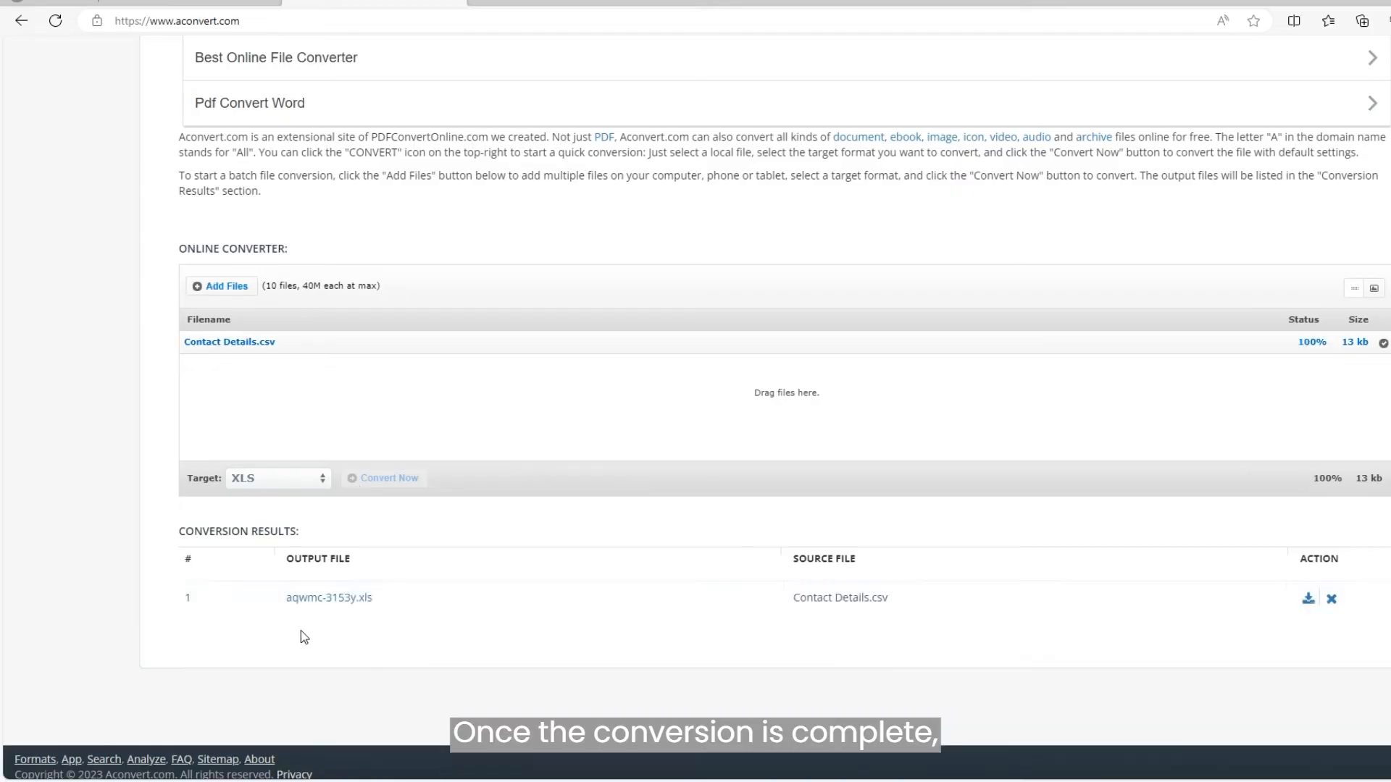
left_click(329, 597)
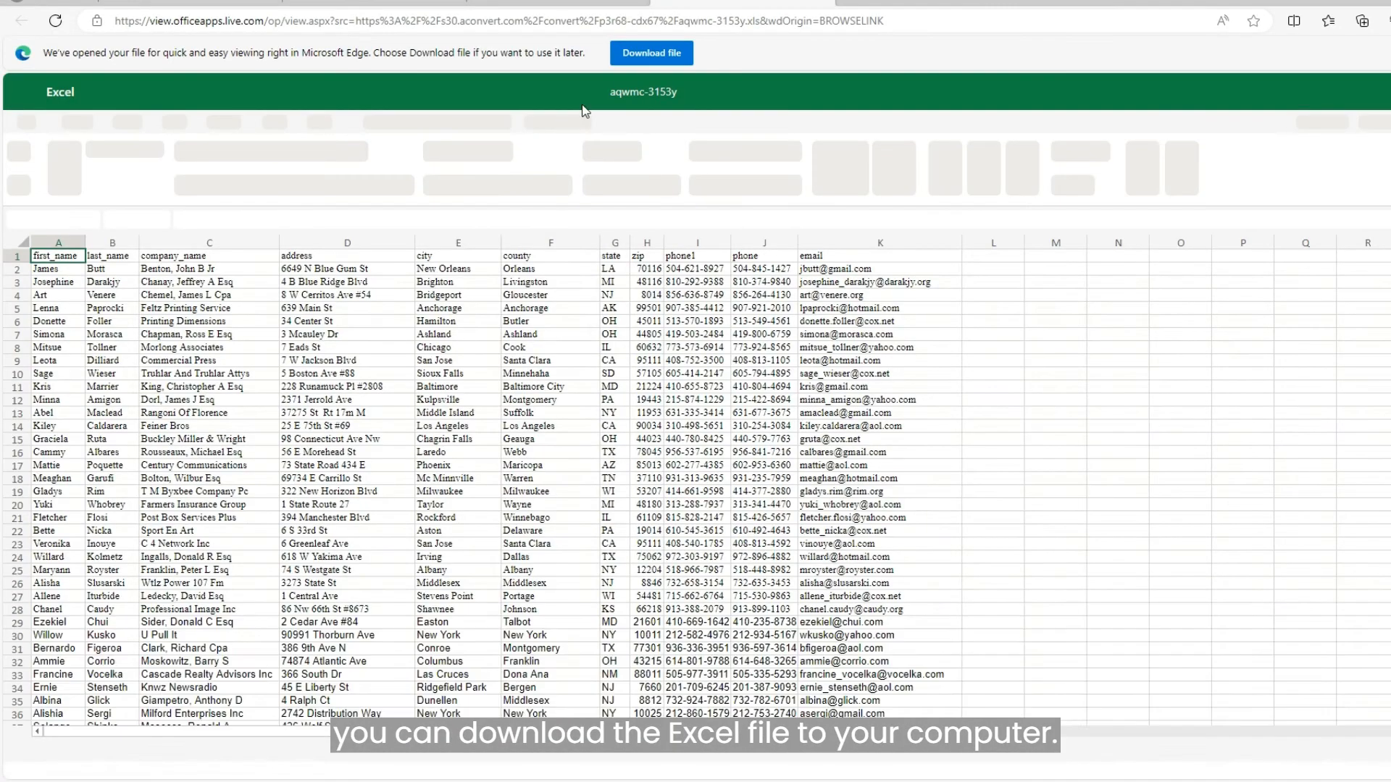
left_click(651, 54)
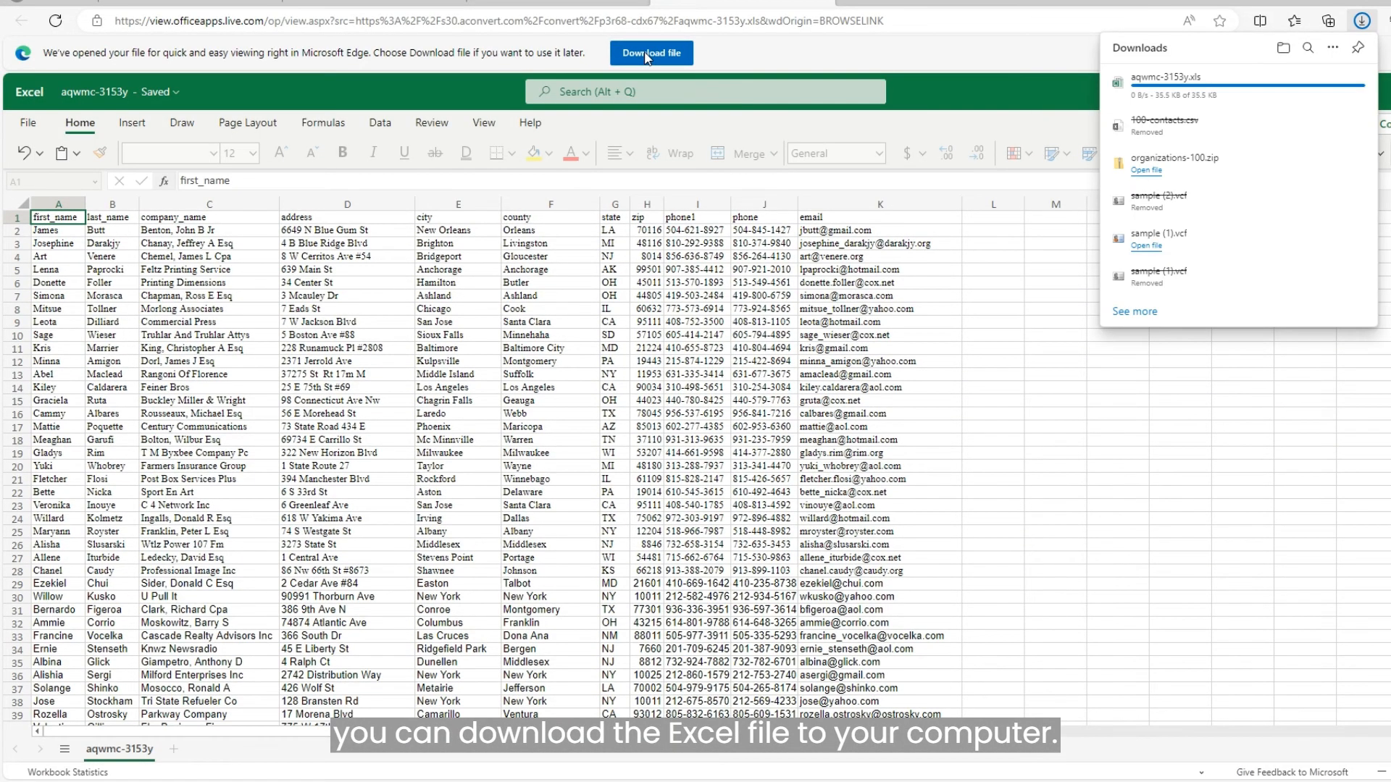